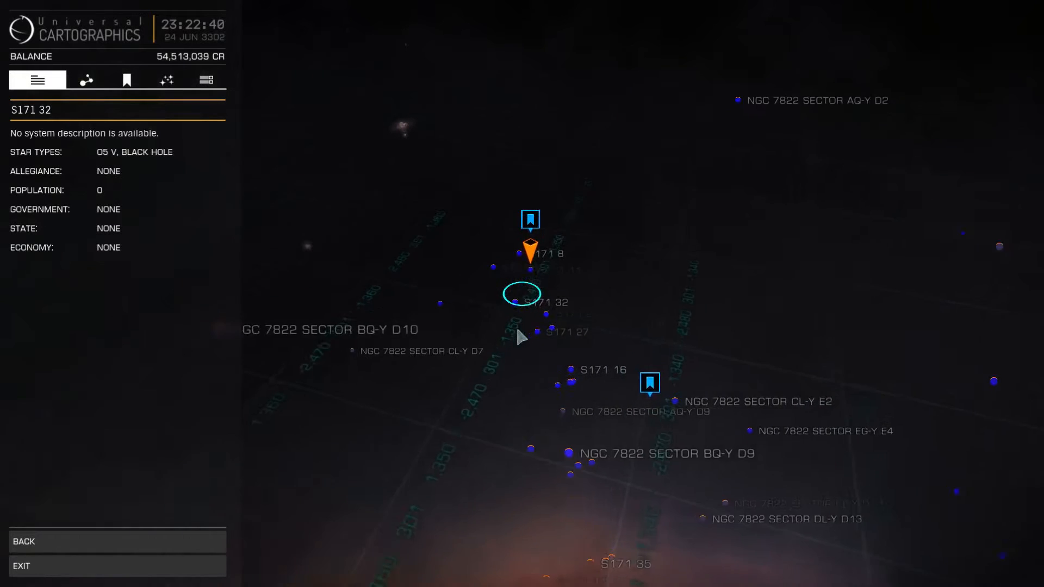
Step: Show the galaxy map's Navigation search panel and enter EAGLE as the search
click(522, 294)
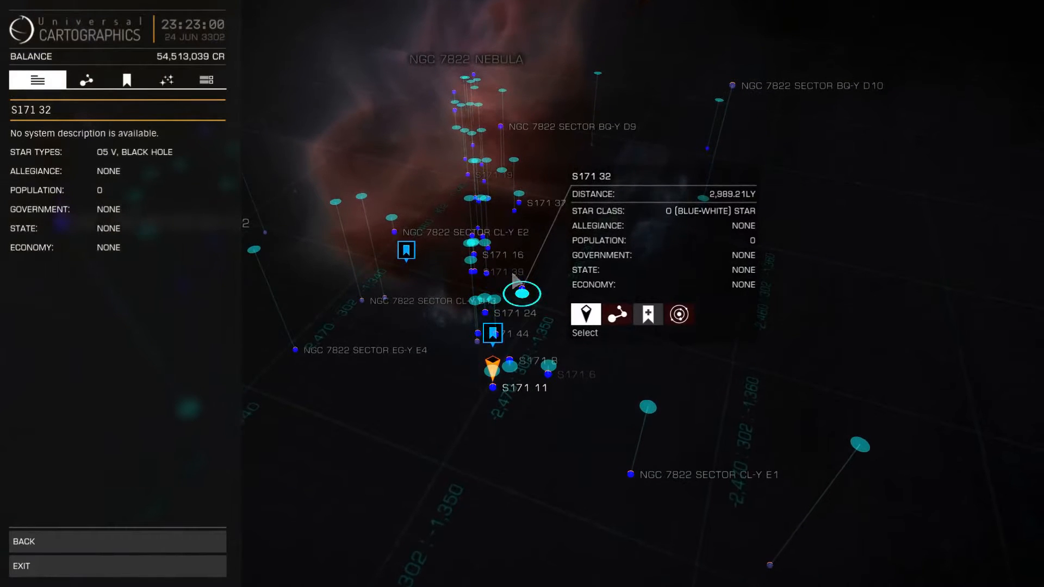
mouse_move(573, 185)
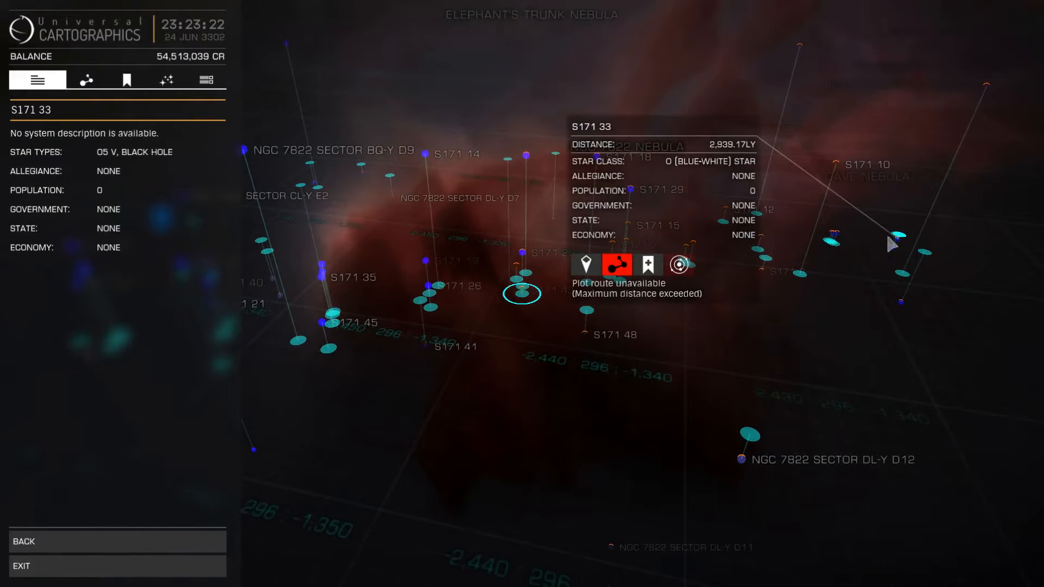
mouse_move(828, 253)
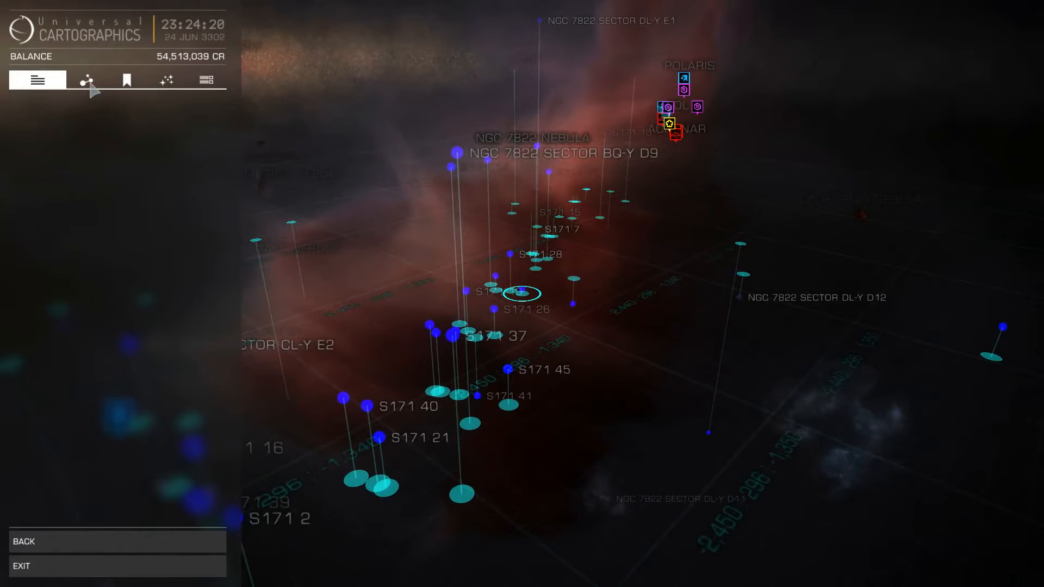
click(86, 79)
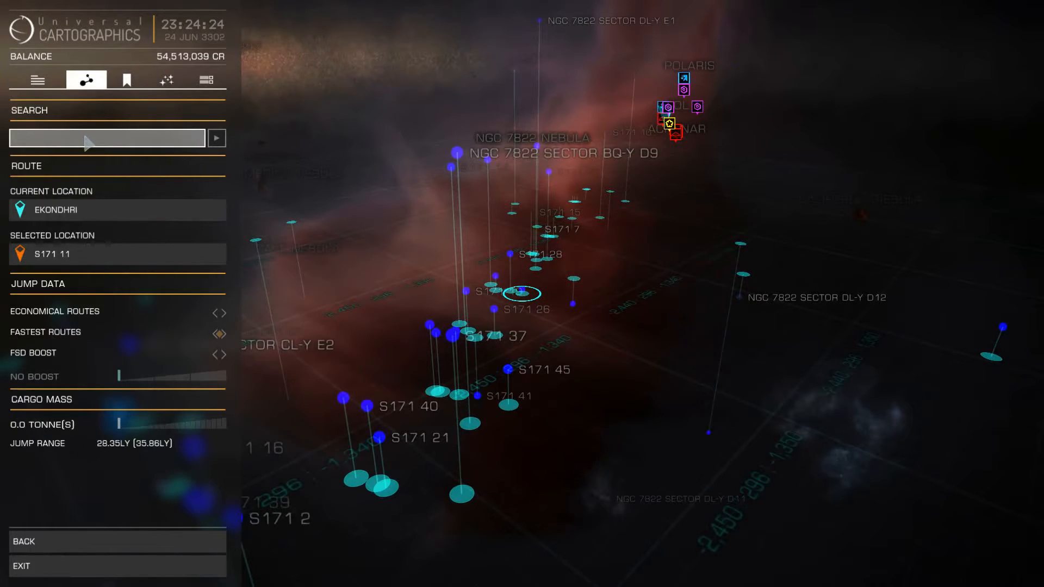
text(EAGLE)
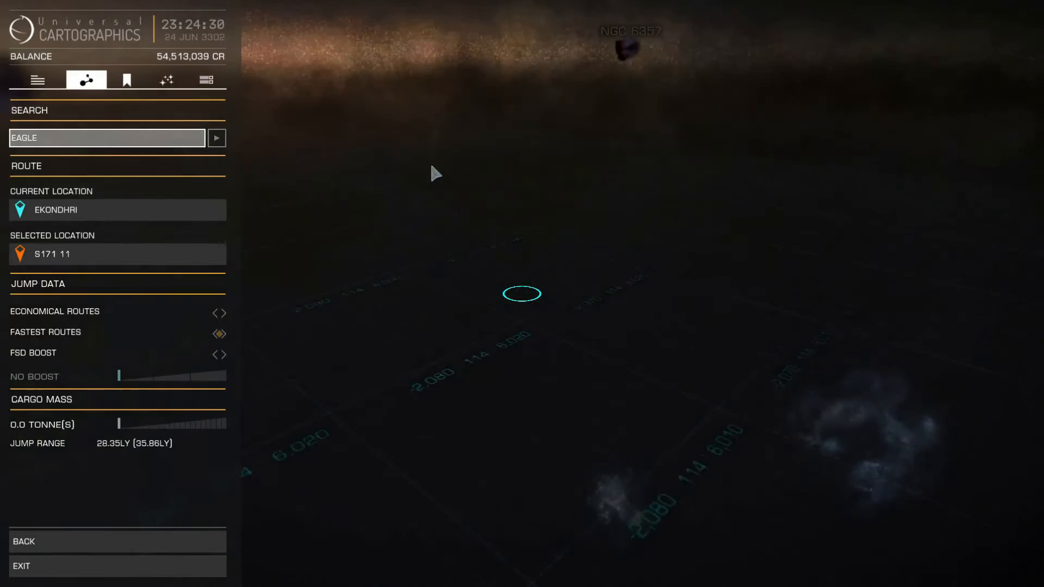
Step: Fly the map to the Eagle Nebula cluster and display the star-class colour filters
click(217, 138)
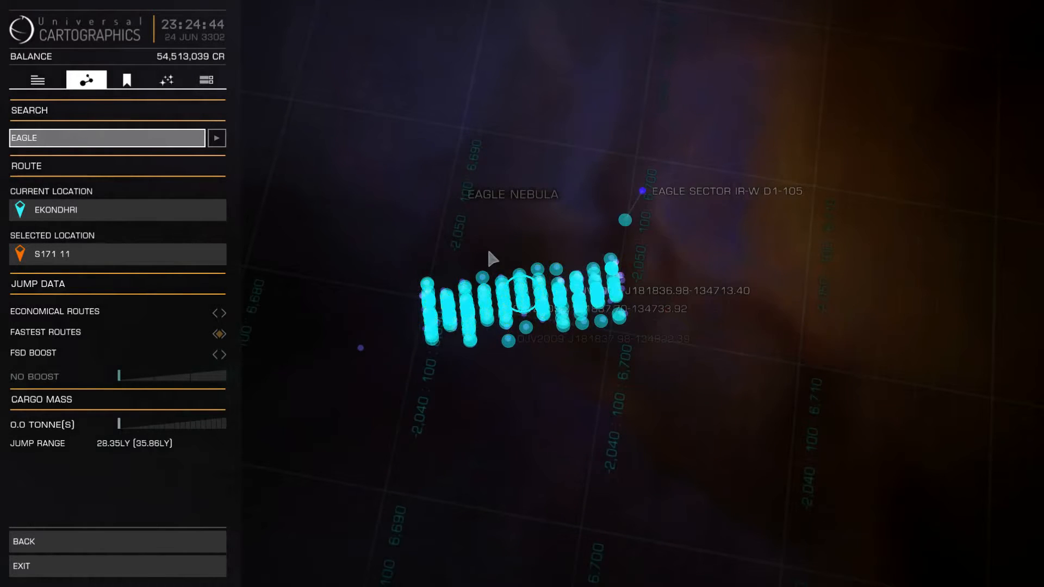
mouse_move(696, 326)
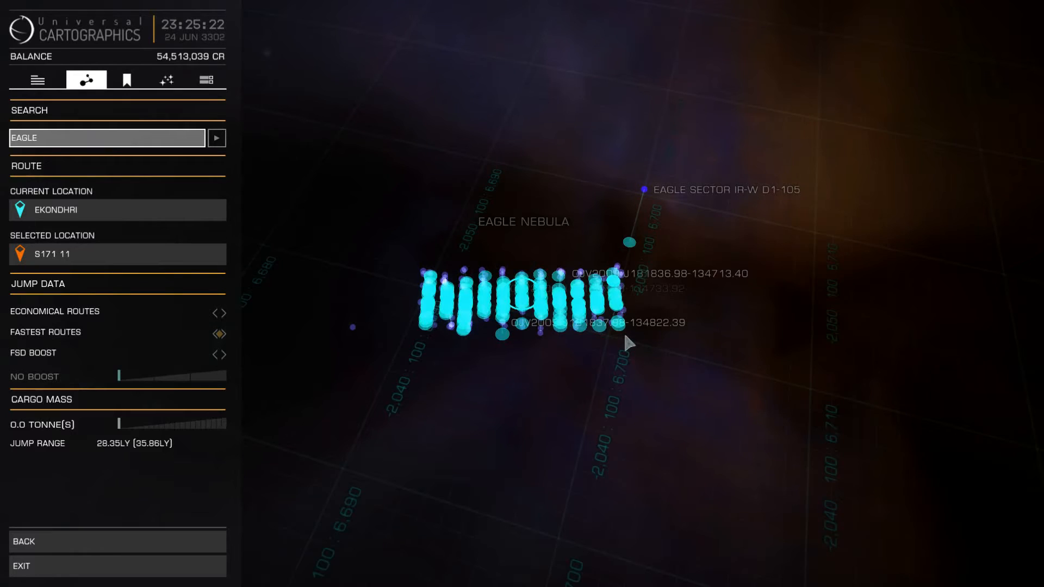
mouse_move(472, 265)
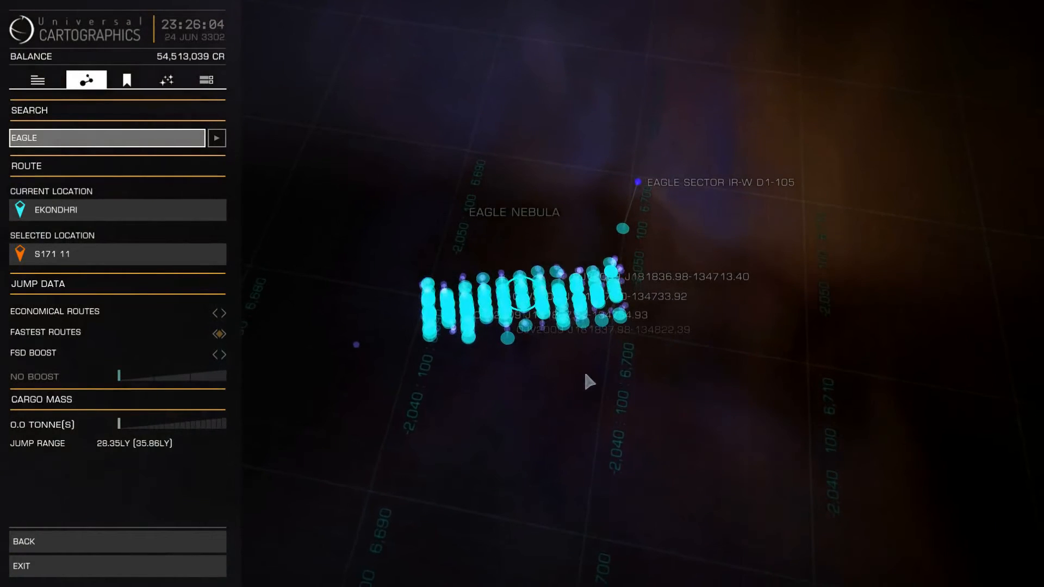
click(167, 80)
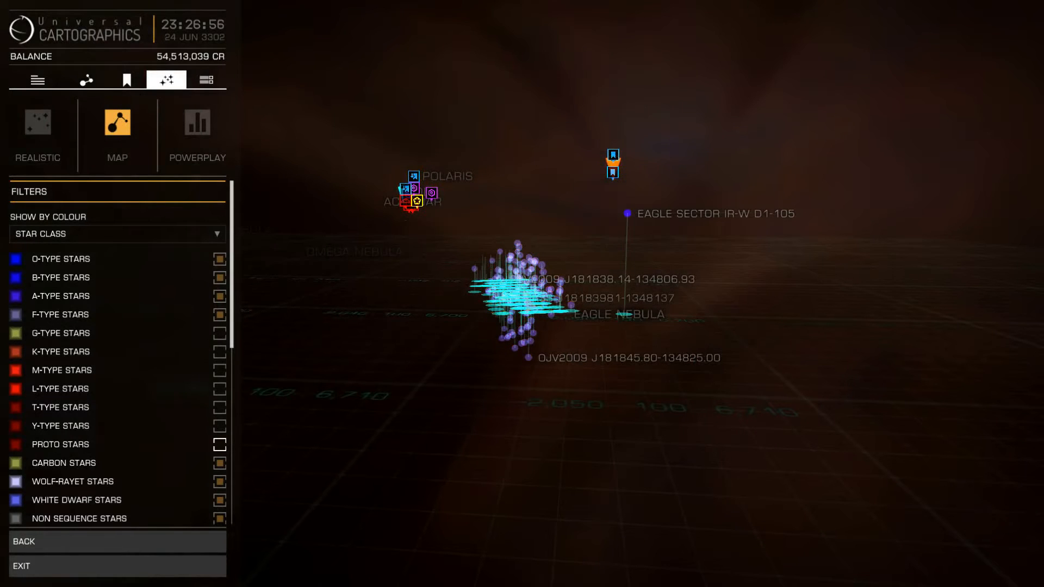
click(513, 263)
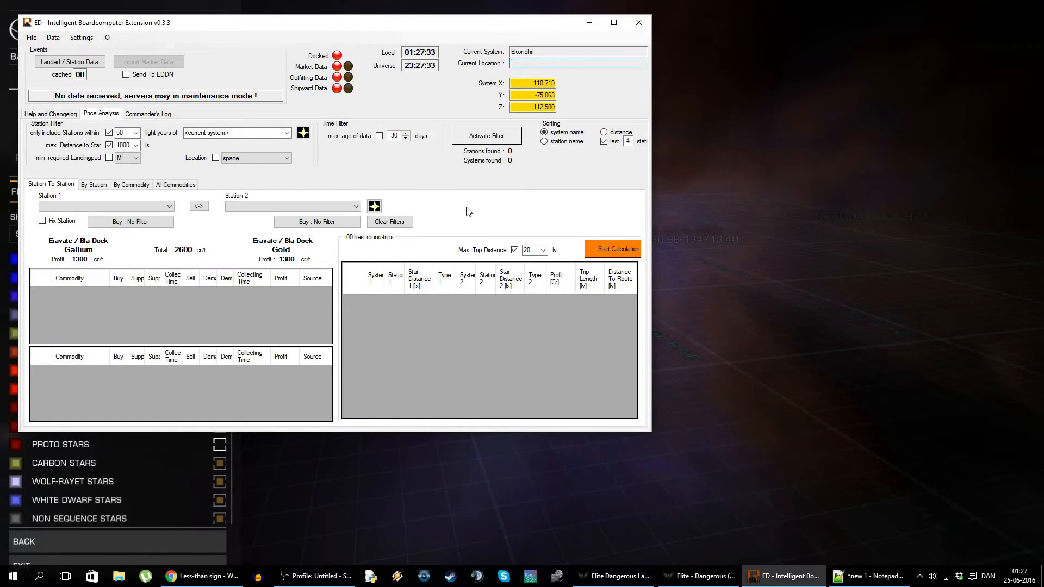
mouse_move(274, 29)
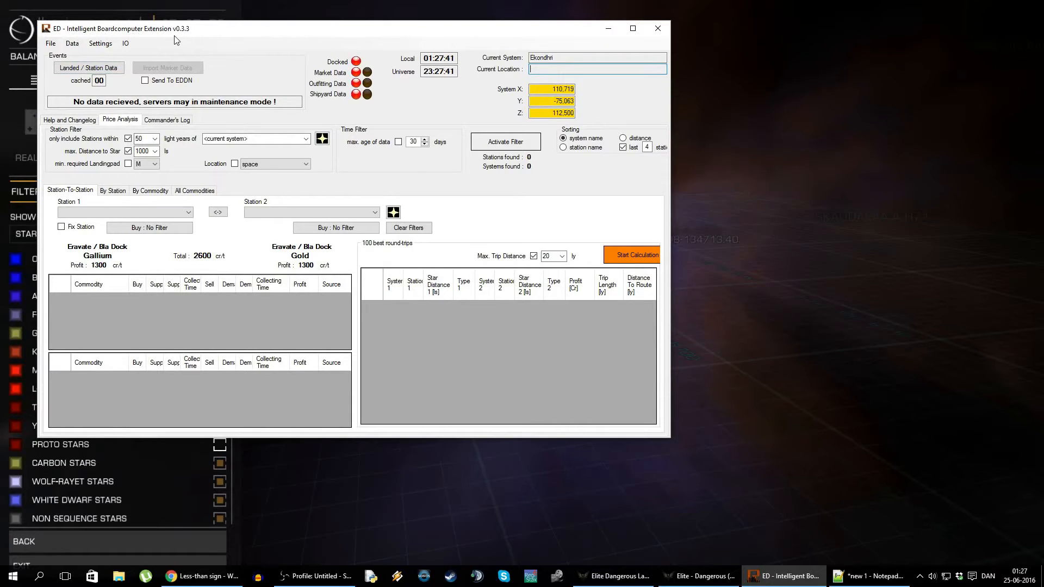
mouse_move(351, 127)
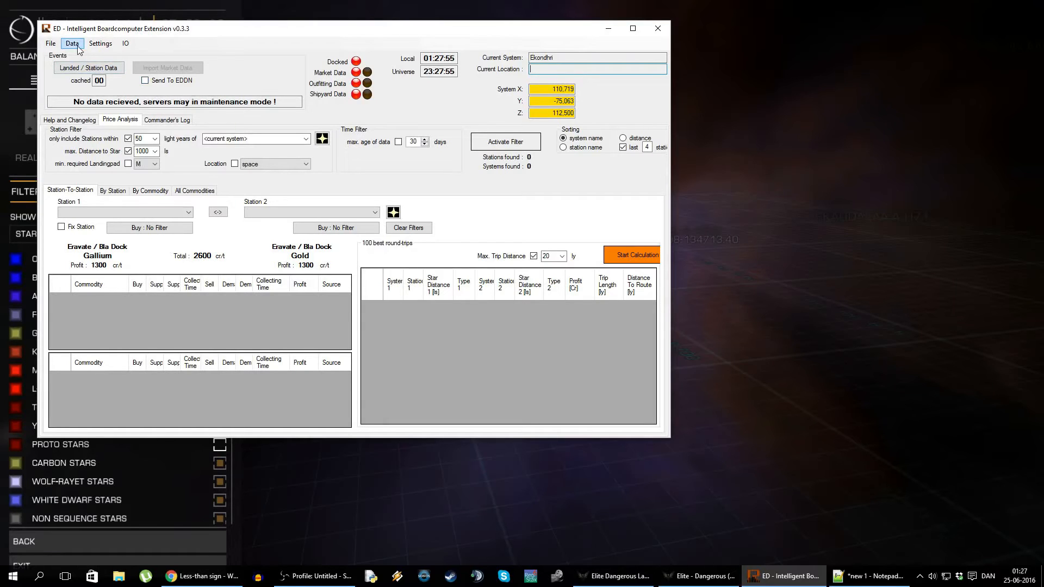
Step: Open ED-IBE's Direct DB Access window from the Data menu
click(71, 43)
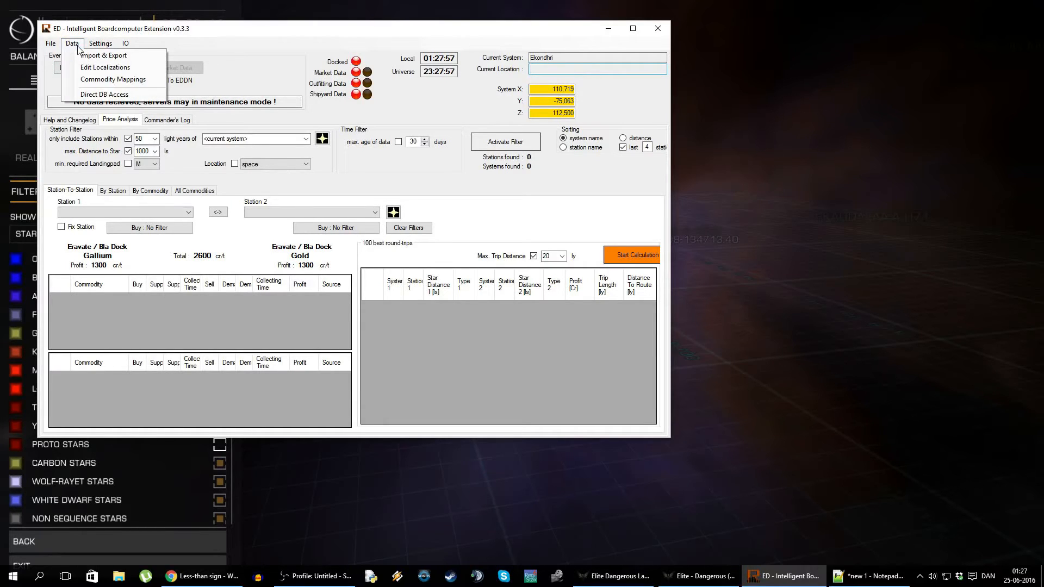
mouse_move(103, 94)
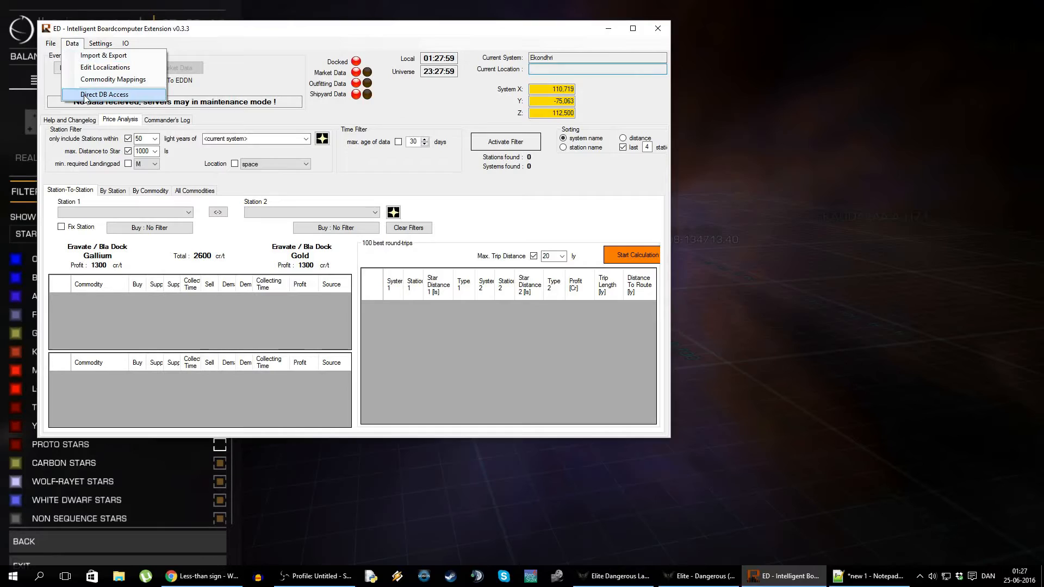
click(103, 94)
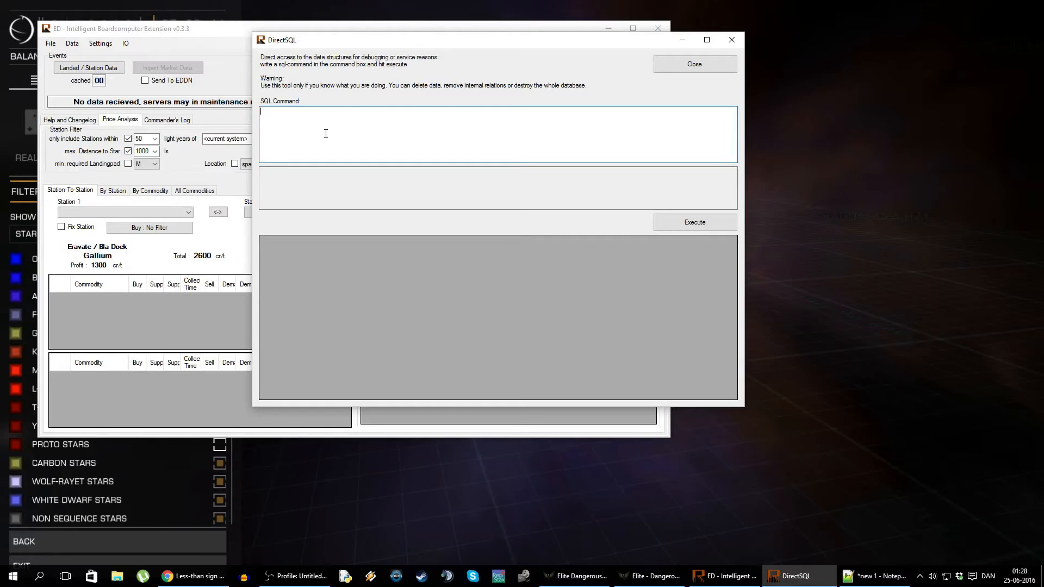
Step: Write a DirectSQL query selecting systemname, x, y, z from tbsystems
text(select)
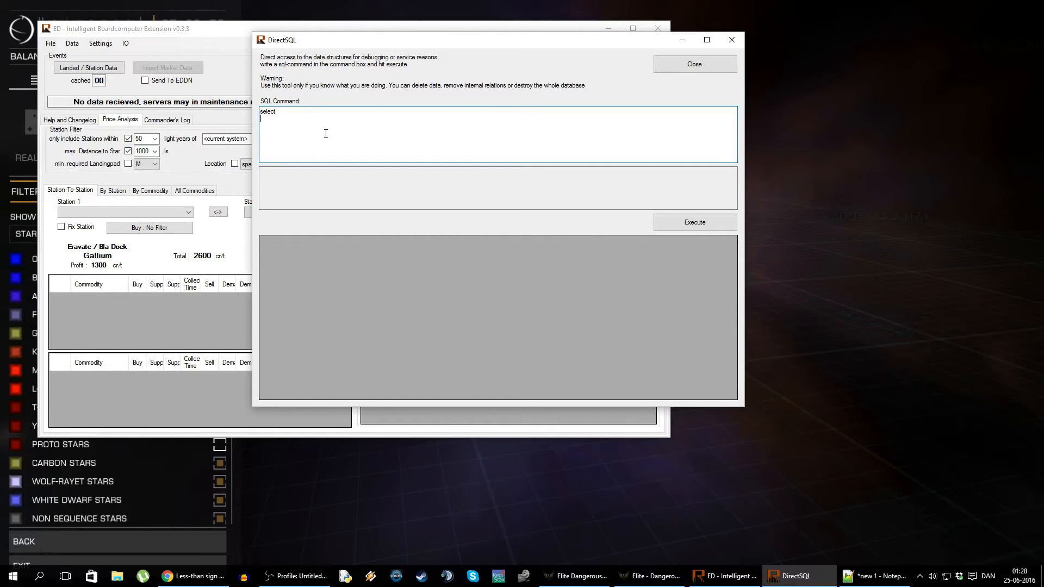
text(systemnam)
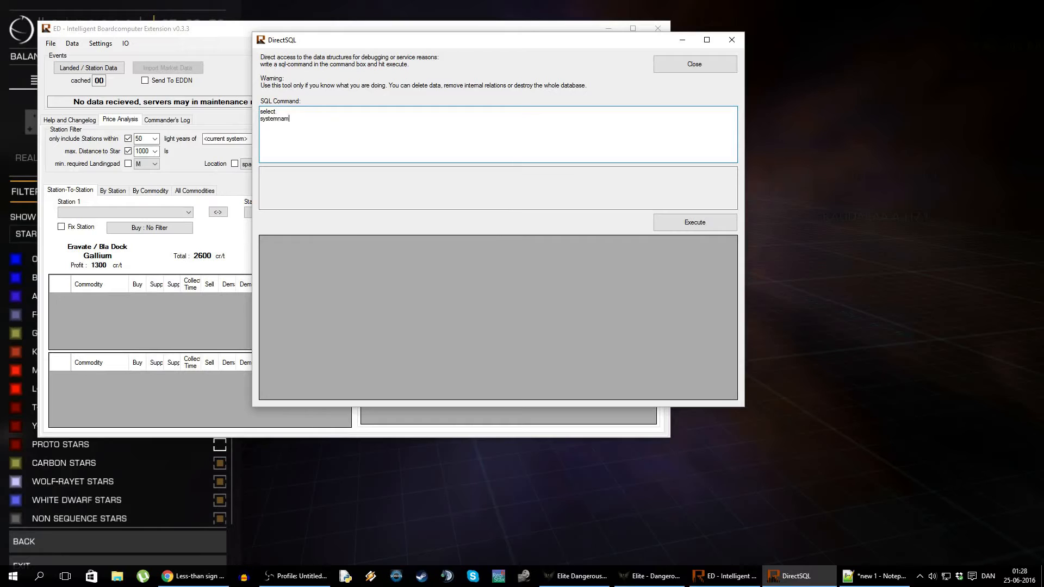
text(e,x,y,)
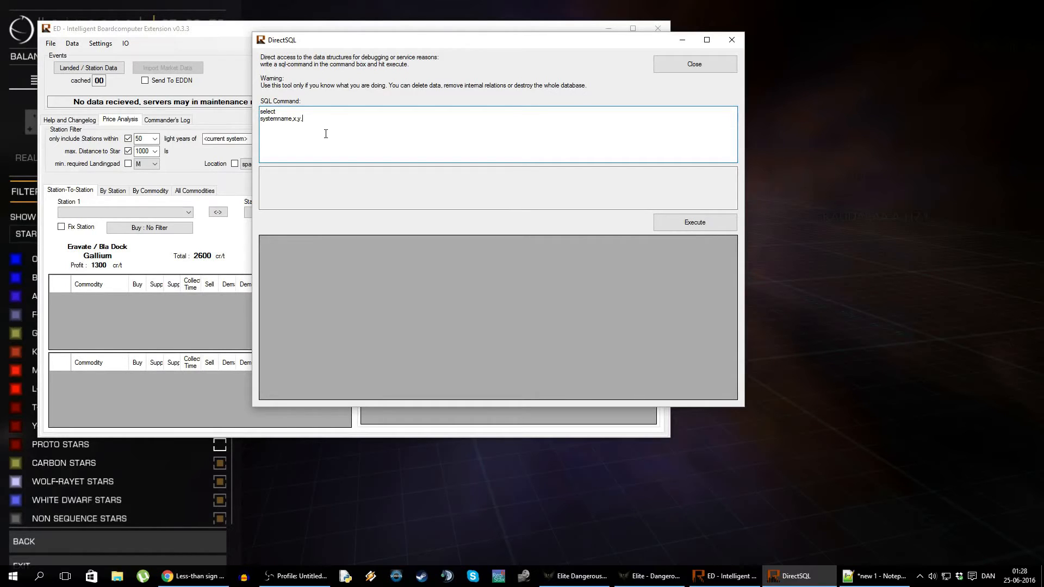
text(z)
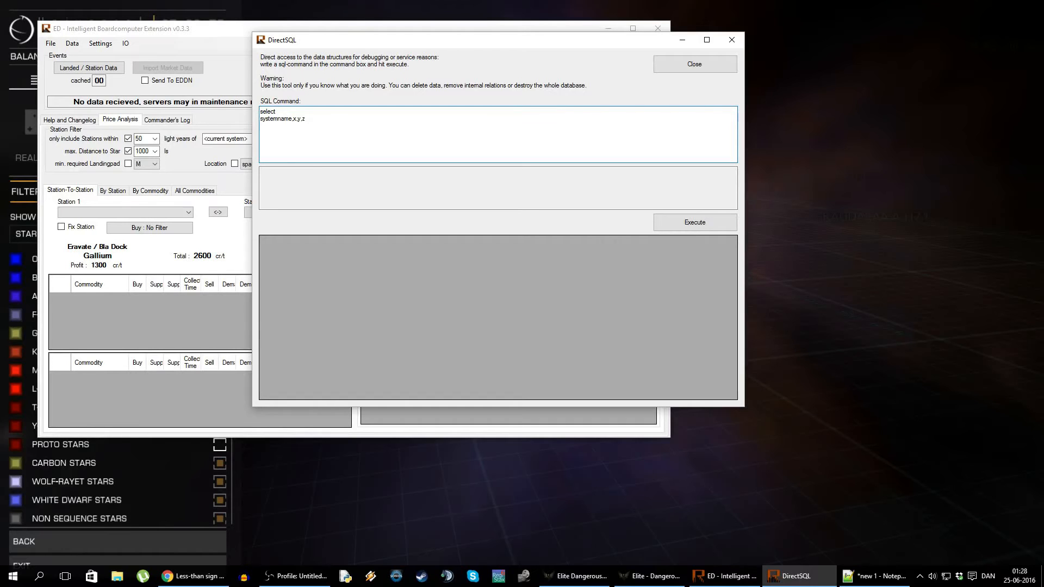
text(from)
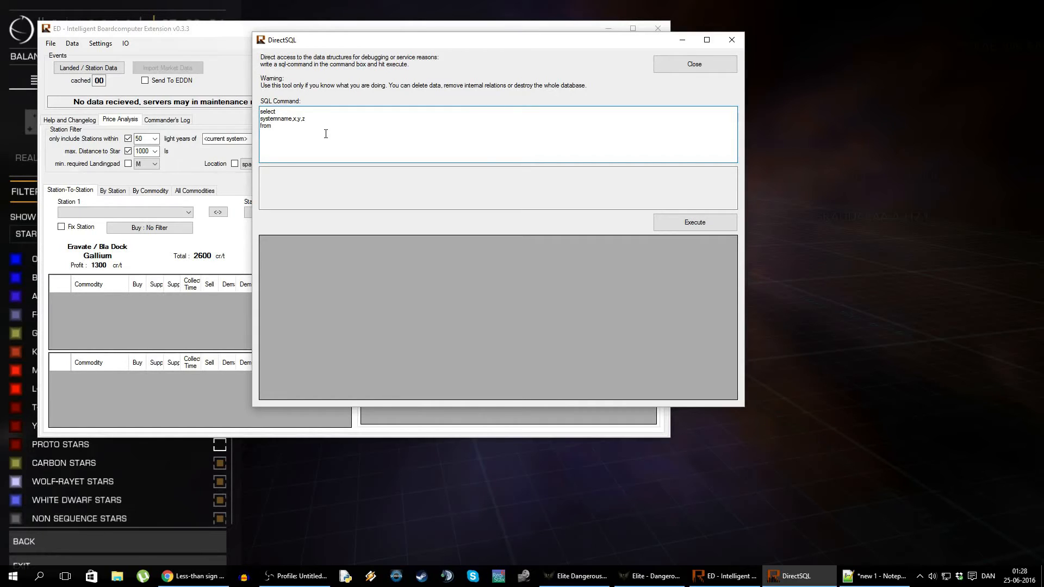
text(tbsystems)
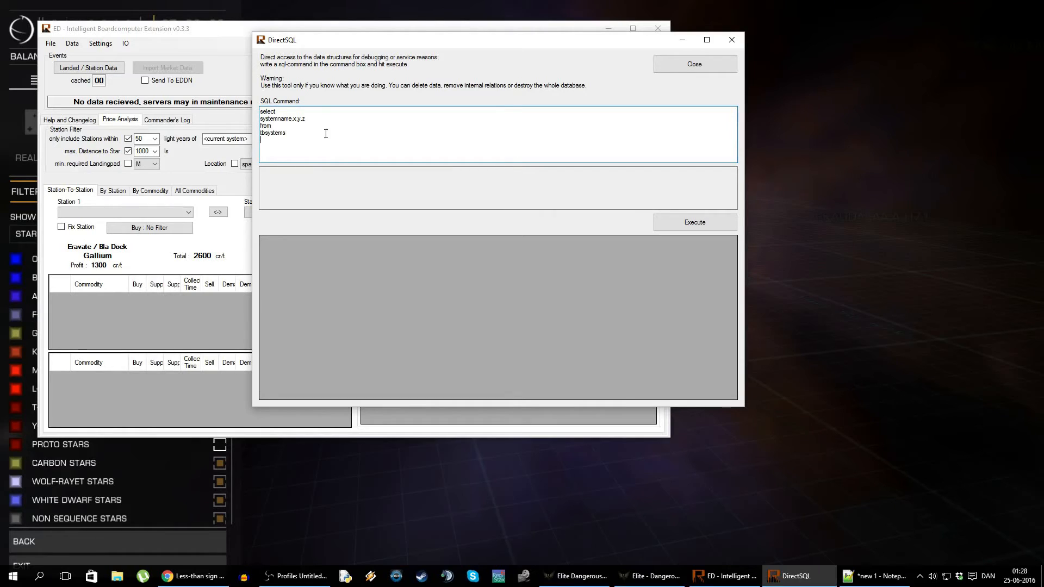
Step: Add the filter where systemname like 's171%' and run the query
text(where)
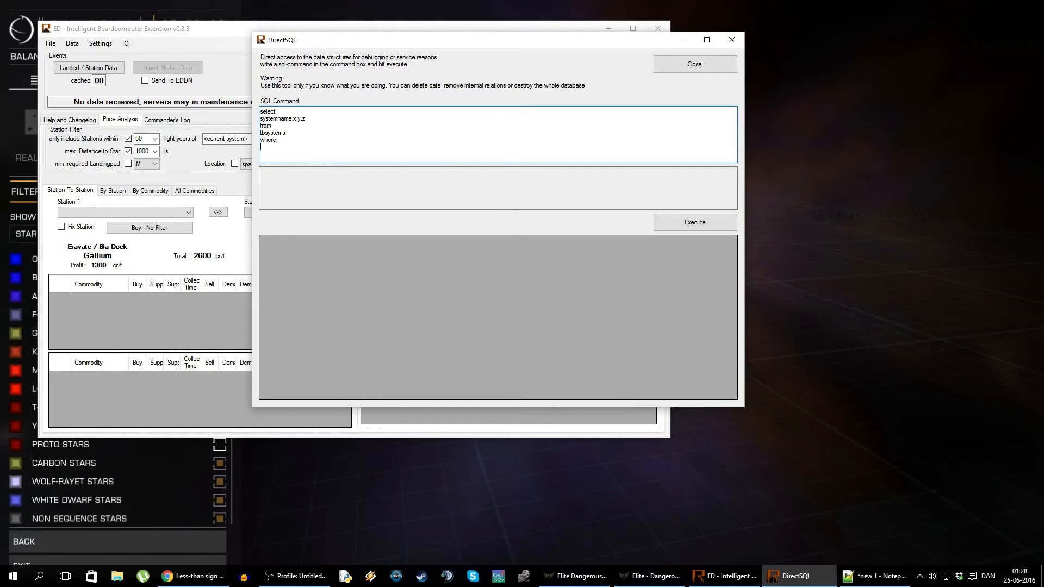
text(systemname like)
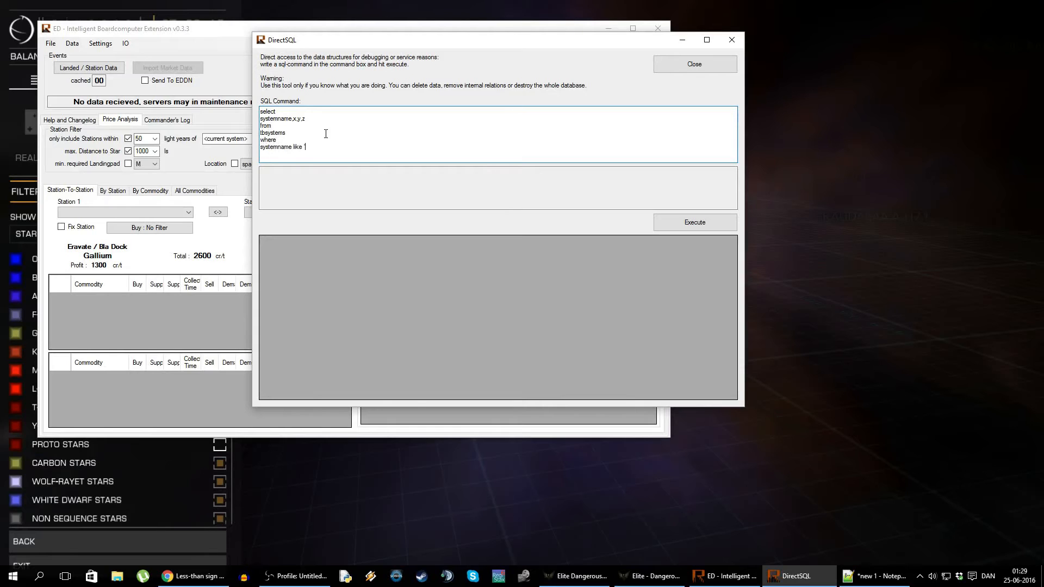
text(s)
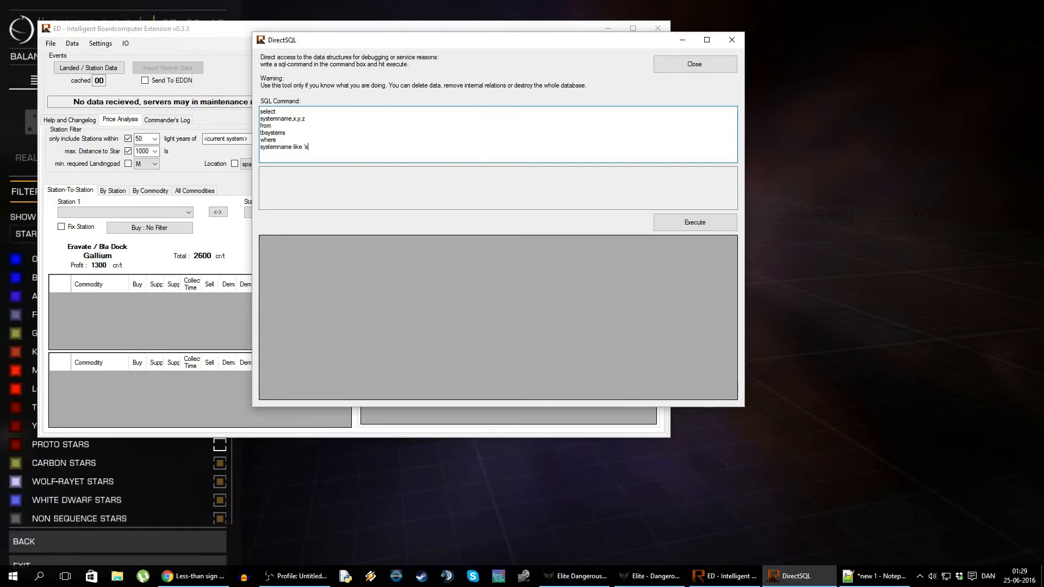
text(17)
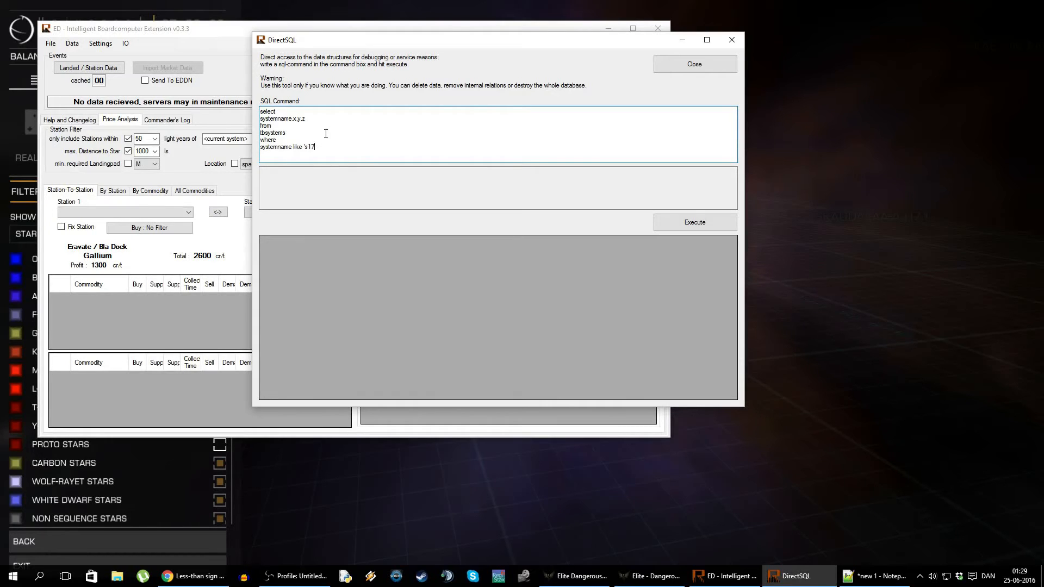
key(Backspace)
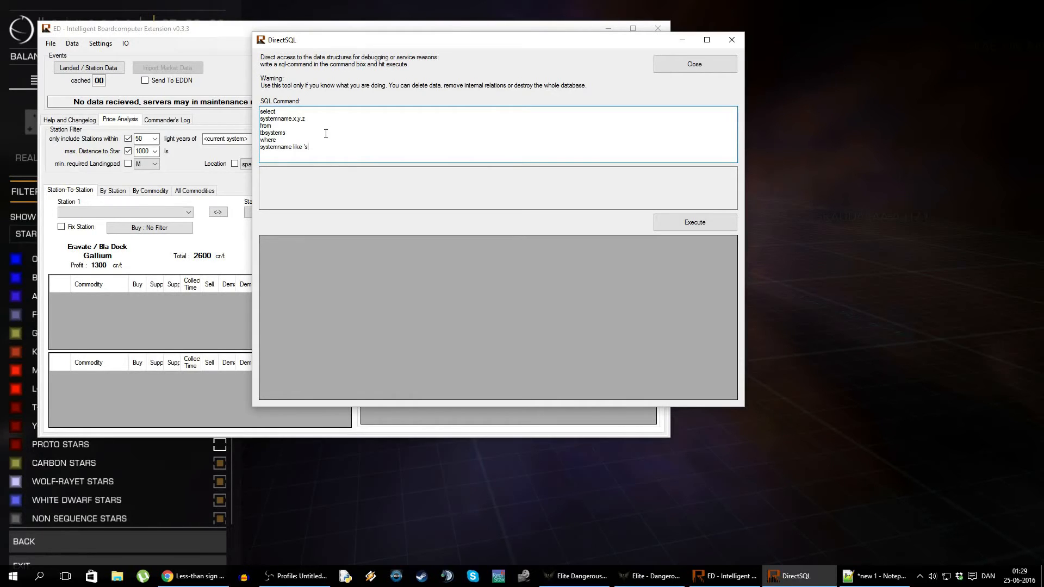
text(171)
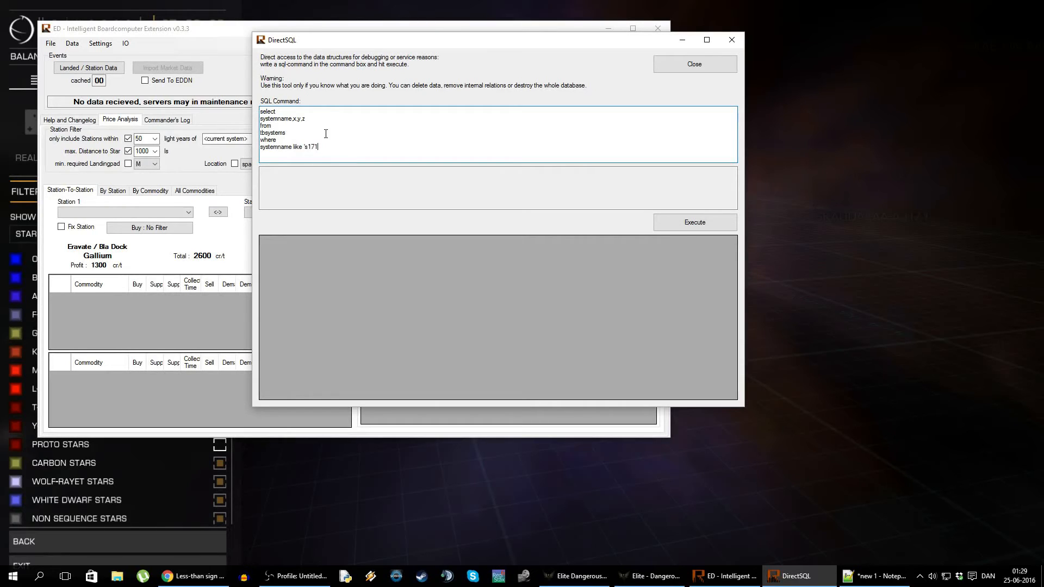
text(%)
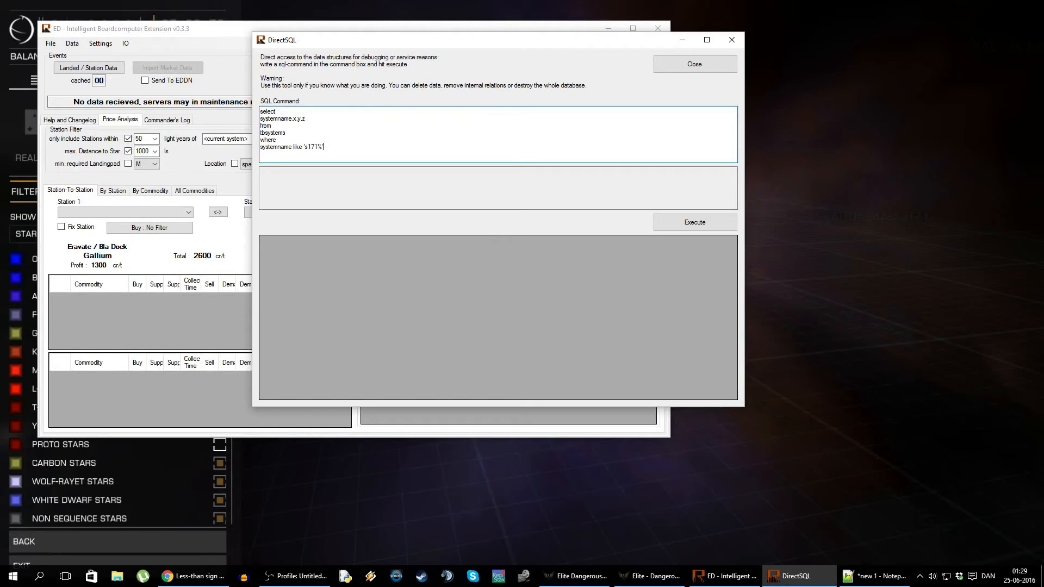
click(694, 222)
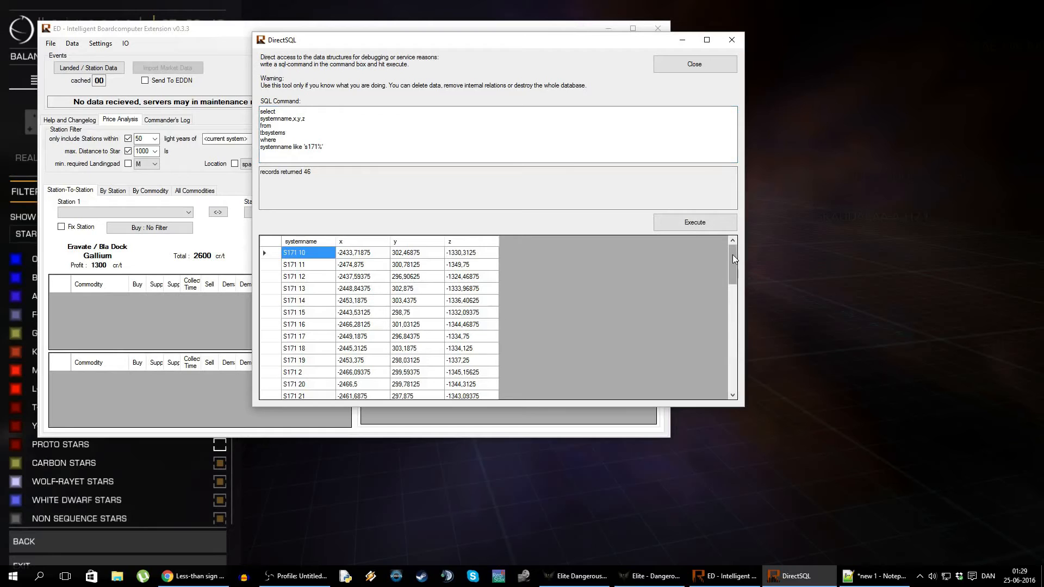
mouse_move(289, 306)
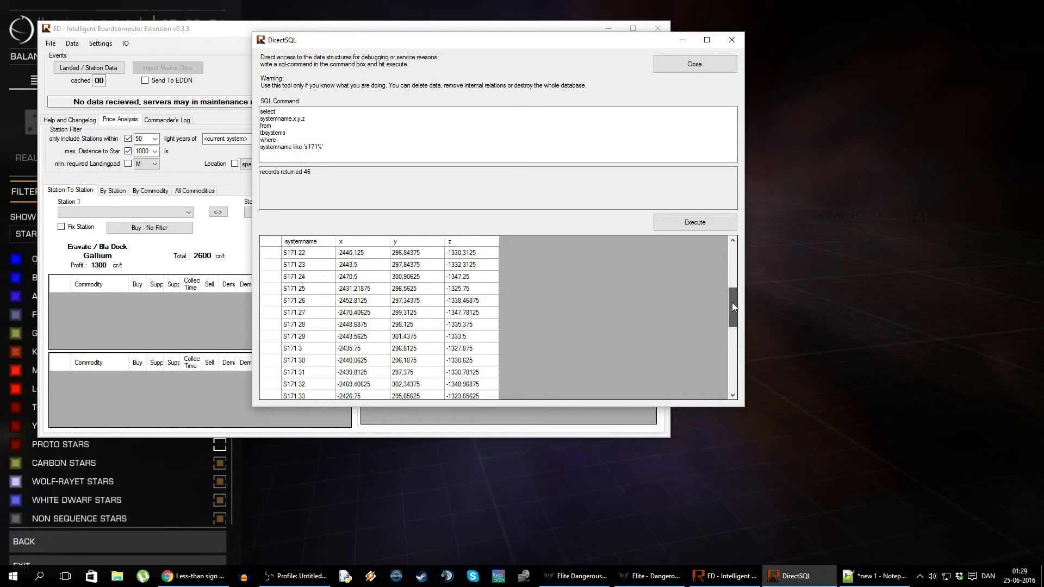
Step: Scroll through the 46 S171 result rows down to the last record, S171 9
scroll(down, 3)
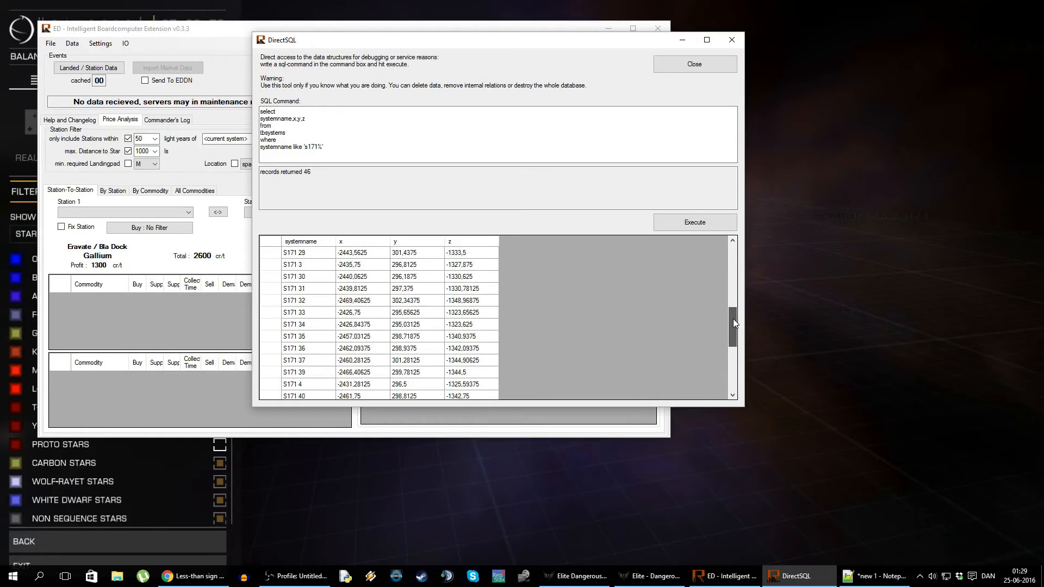
scroll(down, 3)
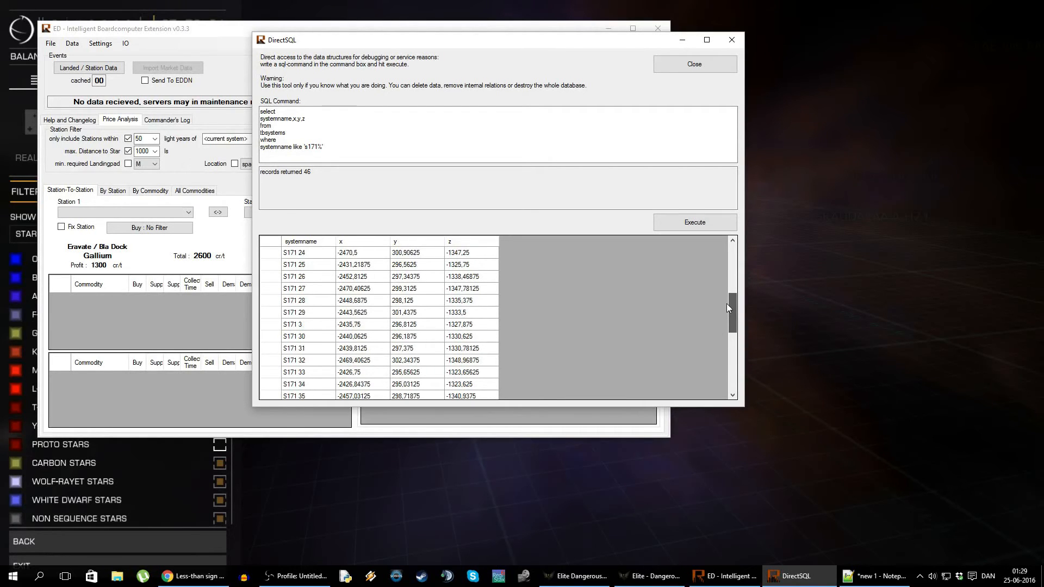
drag(730, 308, 730, 269)
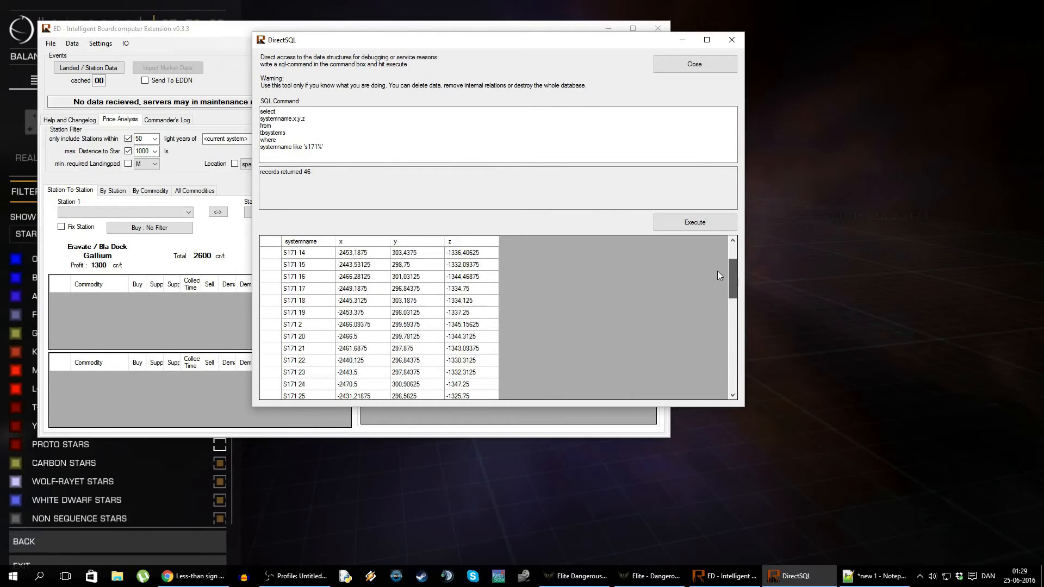
scroll(down, 3)
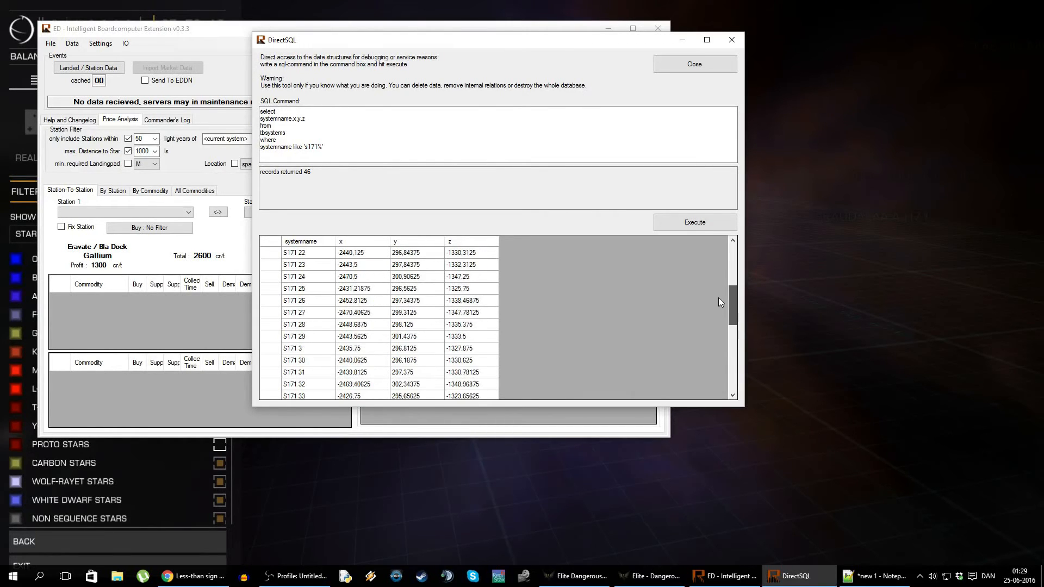
scroll(down, 3)
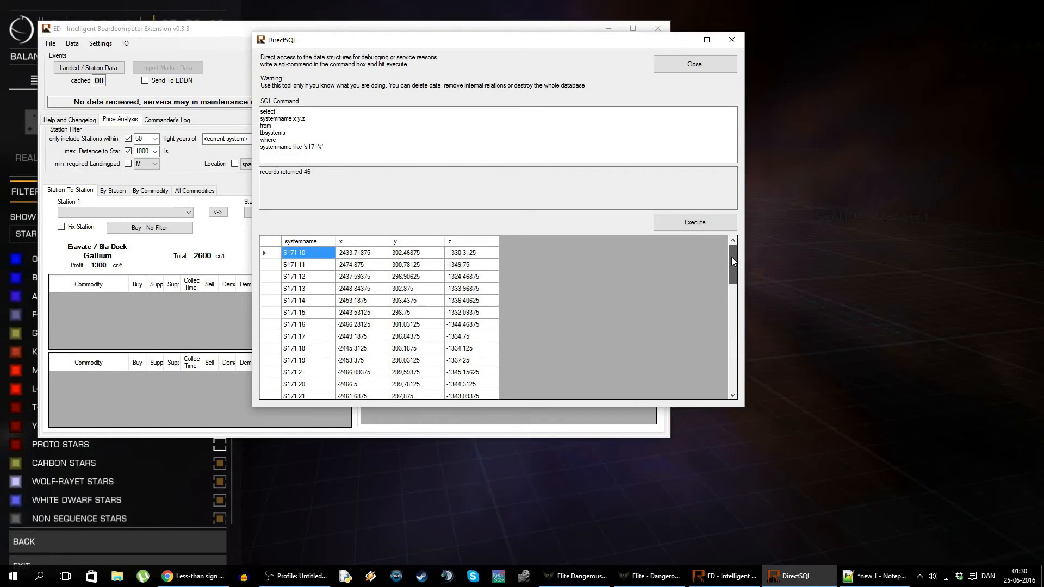
scroll(down, 3)
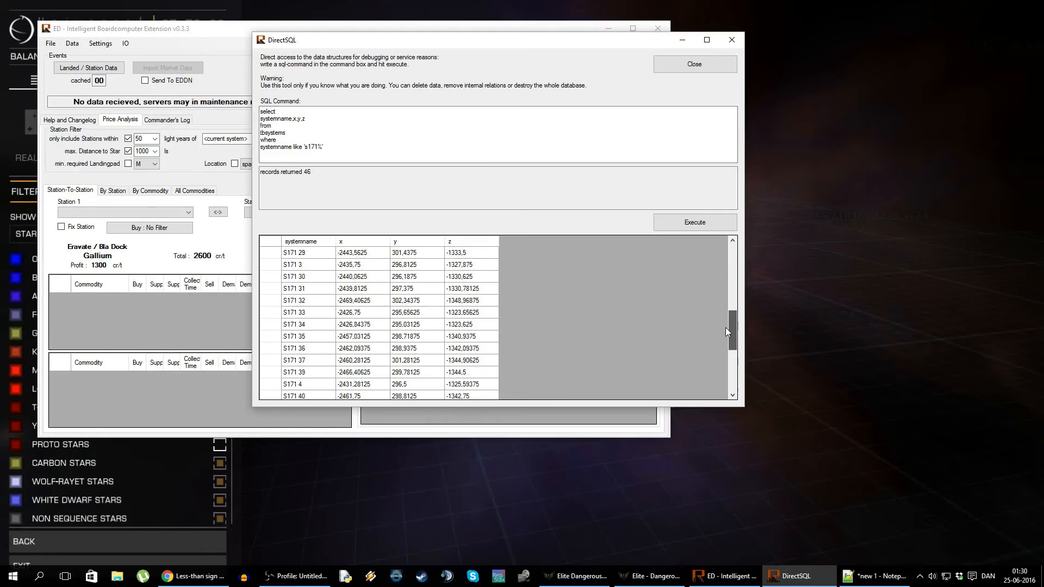
scroll(down, 3)
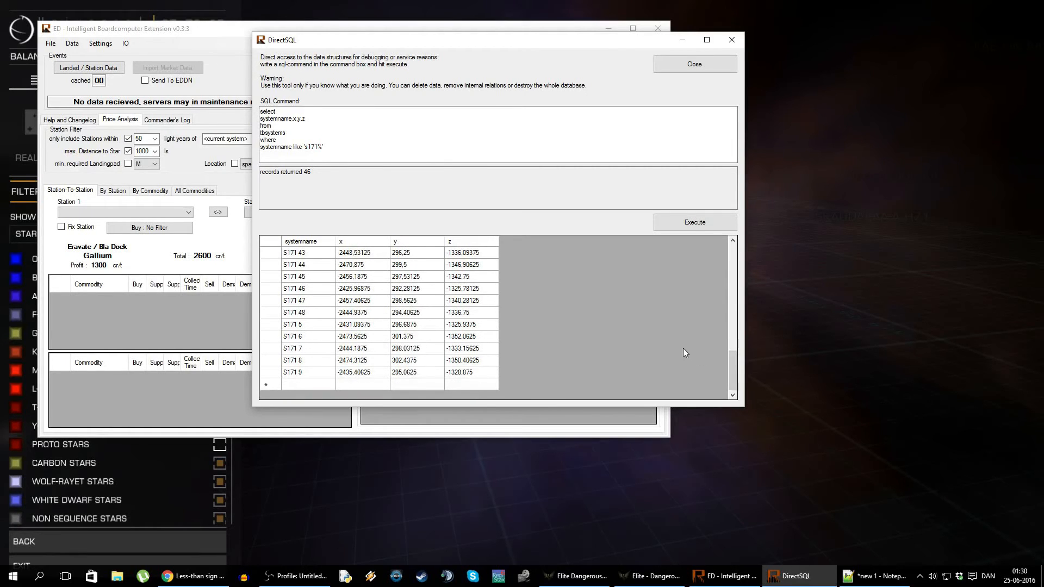
mouse_move(383, 457)
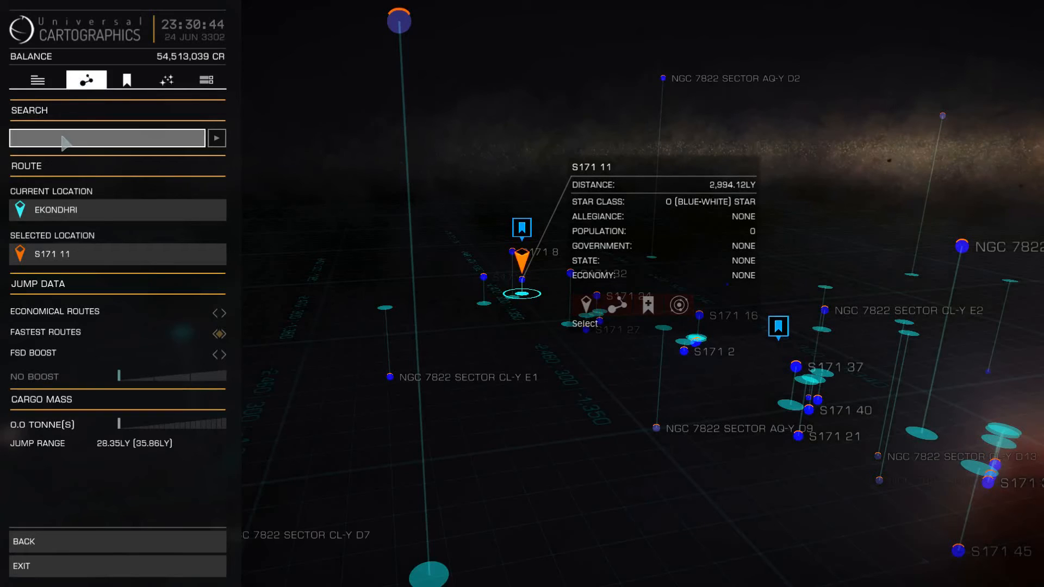
Step: Search the galaxy map for S171 37, an O-class star about 2,979 ly away
text(S171 38)
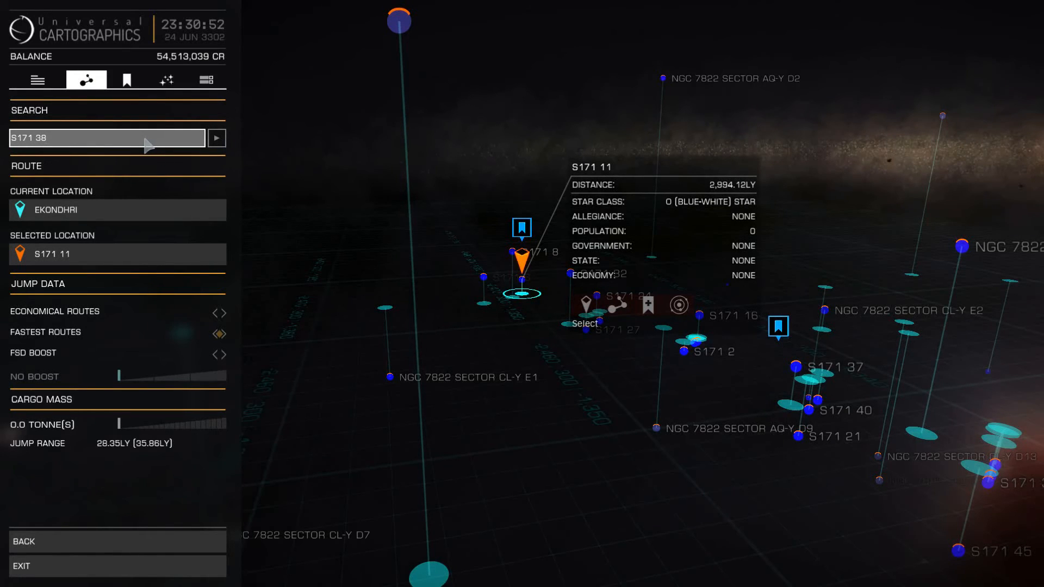
key(Backspace)
text(7)
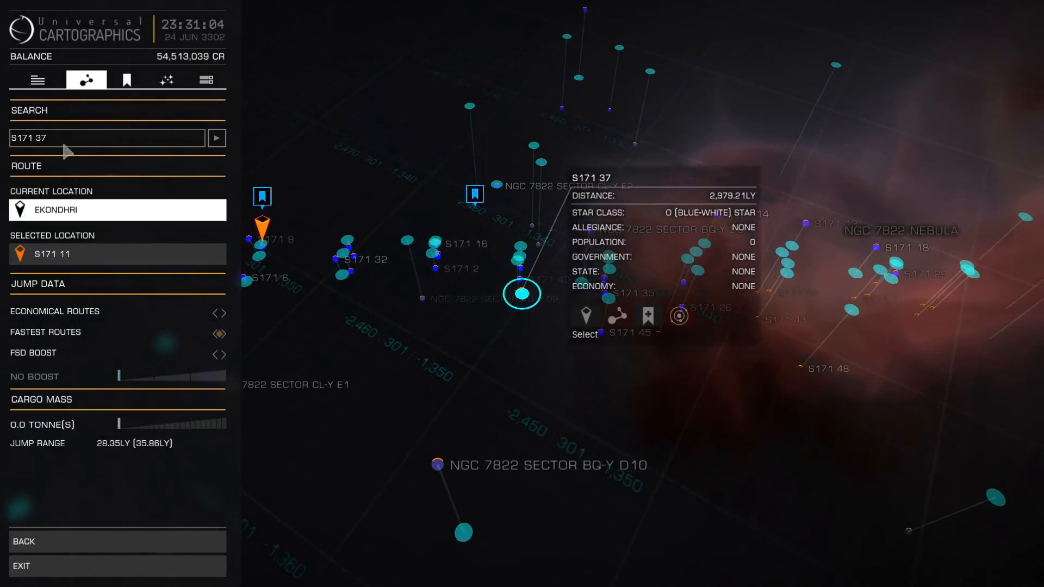
click(106, 137)
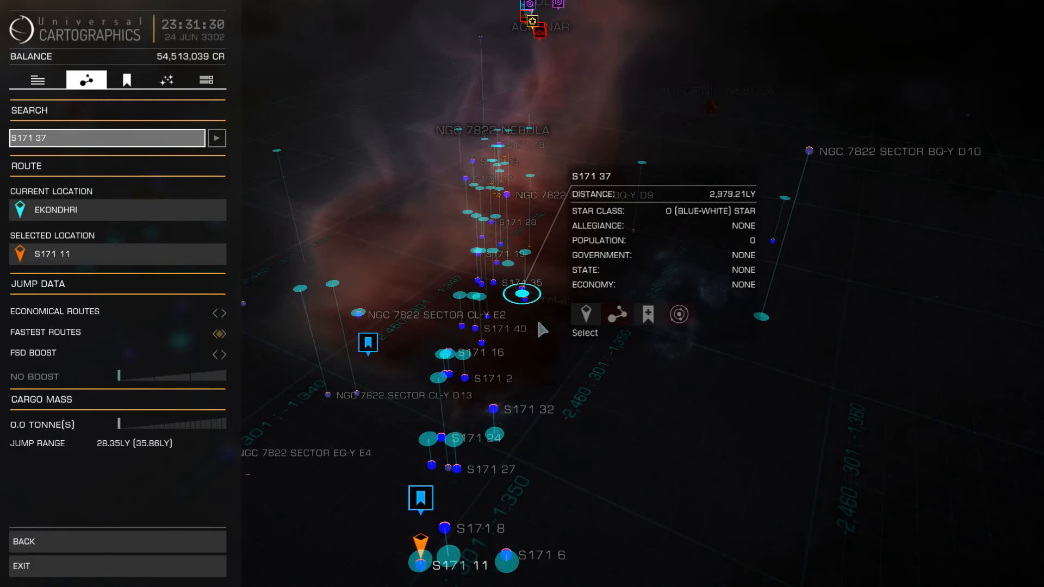
mouse_move(632, 391)
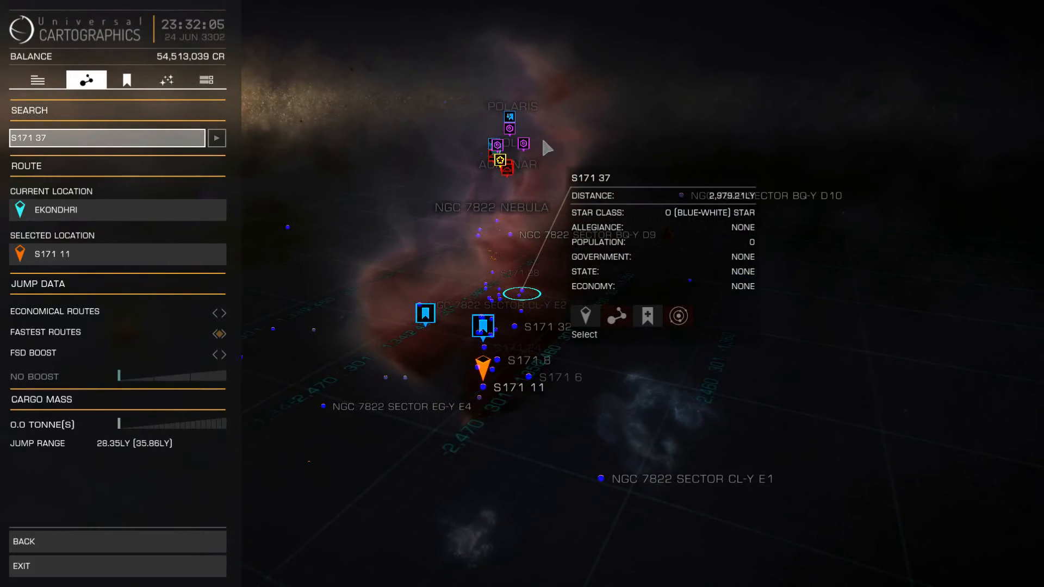
mouse_move(510, 191)
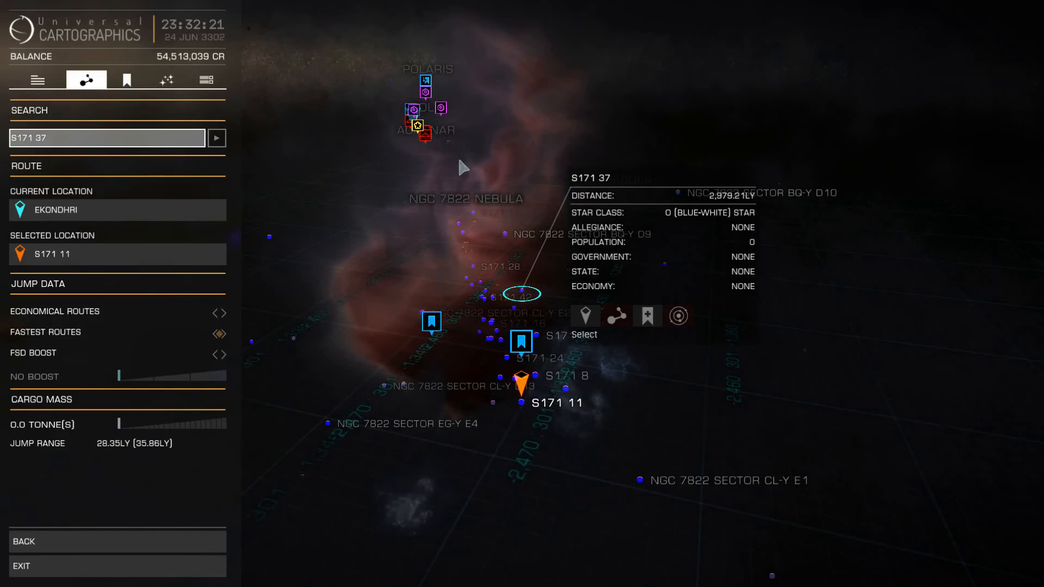
mouse_move(393, 278)
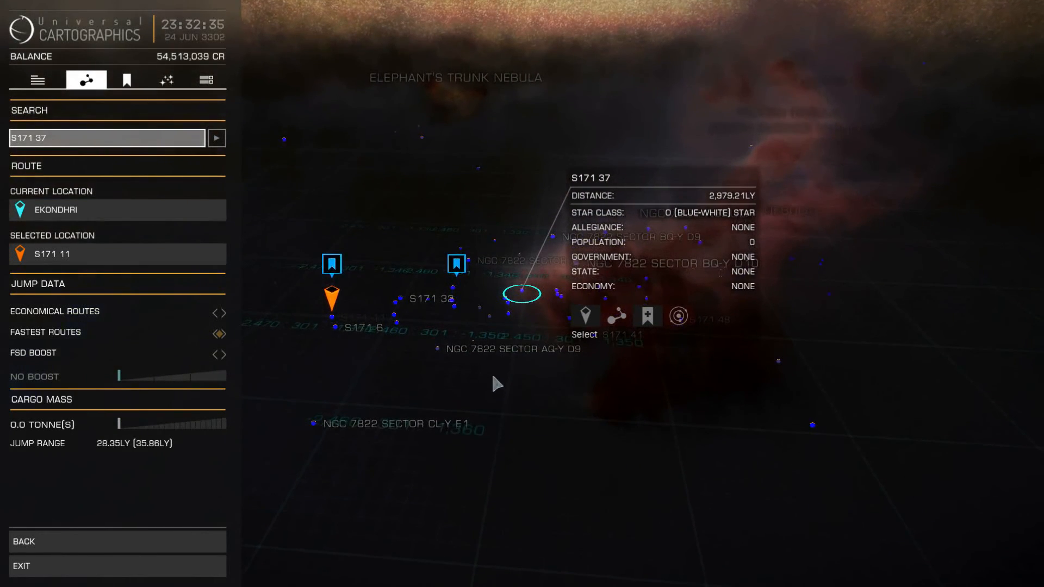
mouse_move(481, 367)
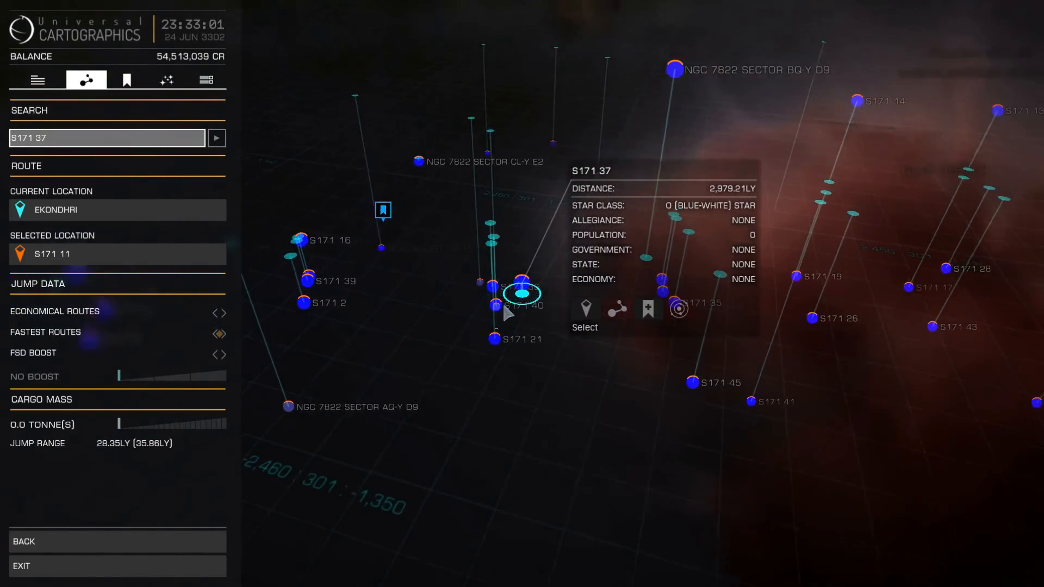
Step: Select S171 37 from its info panel in place of S171 11
click(584, 308)
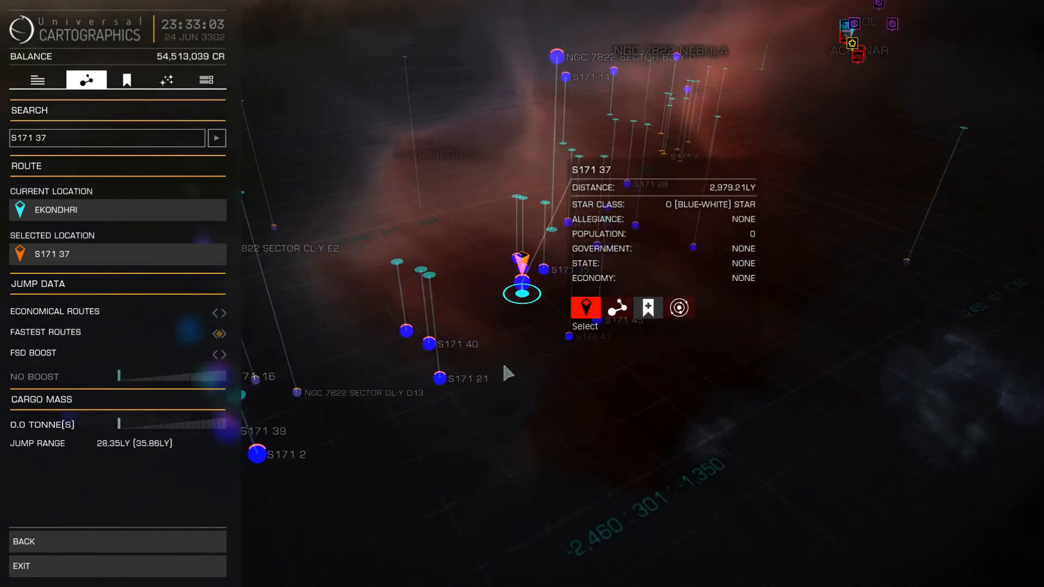